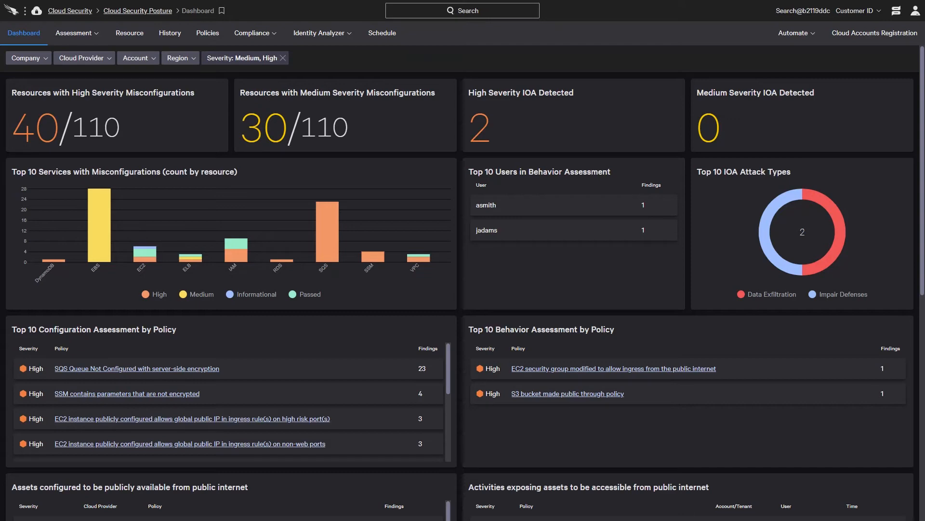
# - Switch from the posture dashboard to the Policies page listing AWS ACM policies
pyautogui.click(207, 33)
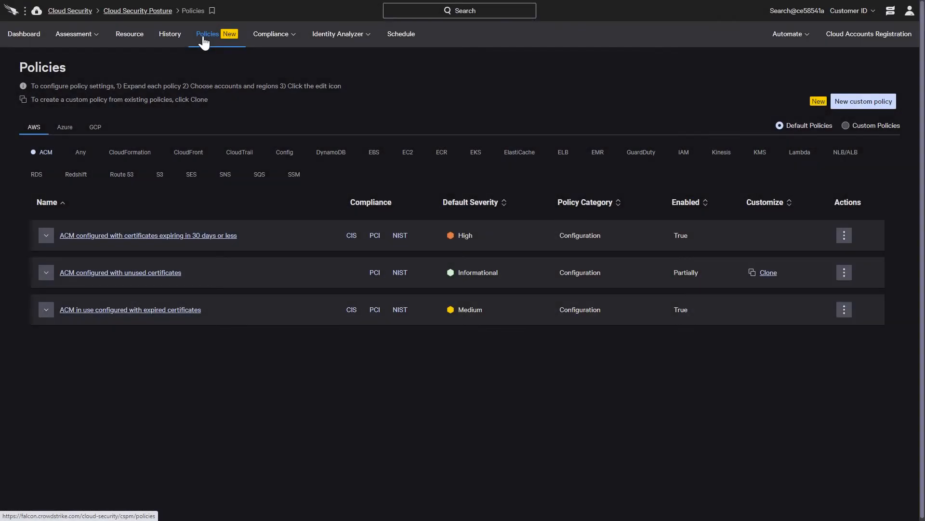